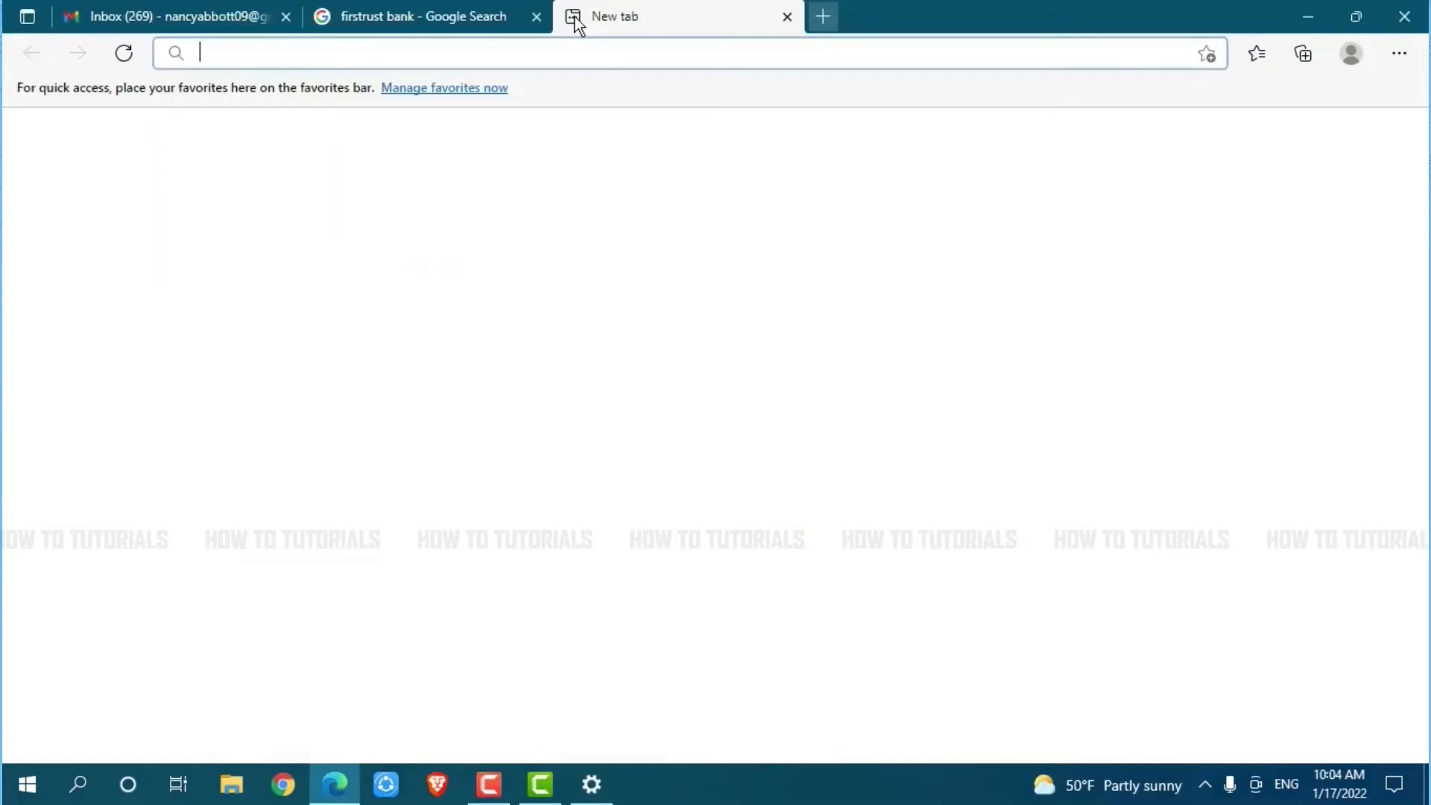
Step: Search 'firstrust' from the Edge address bar to load firstrust.com
text(firstrust.com)
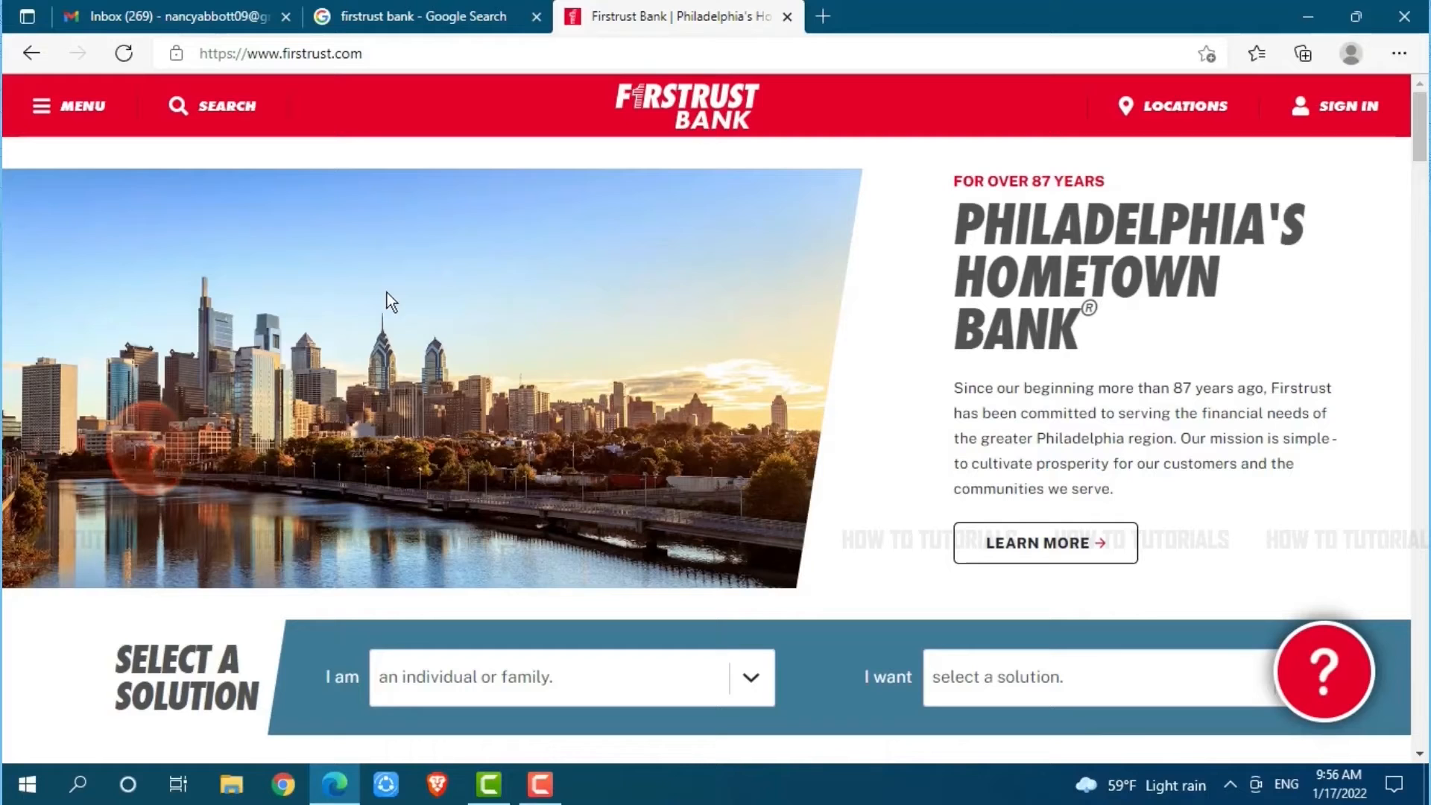
mouse_move(1086, 204)
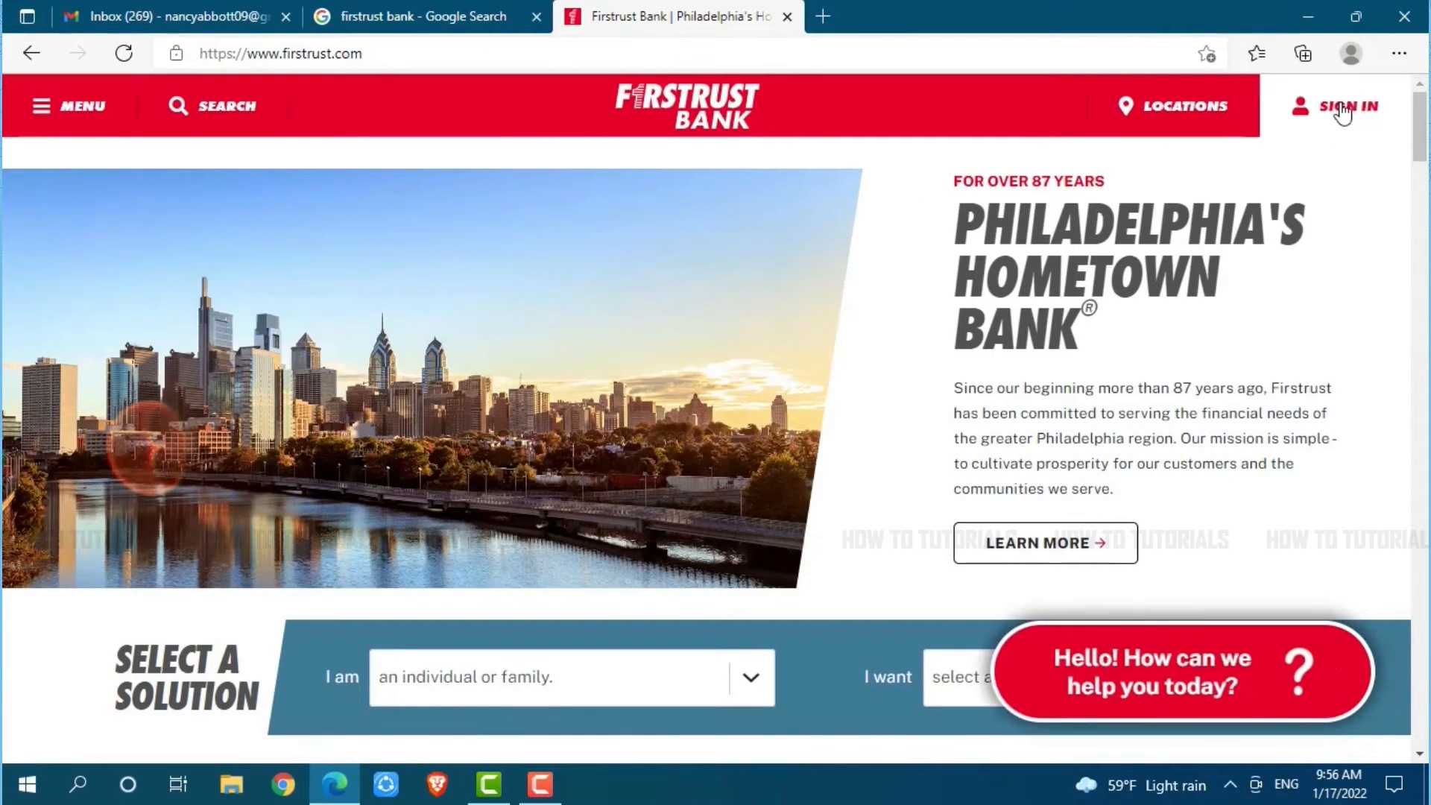
click(1345, 105)
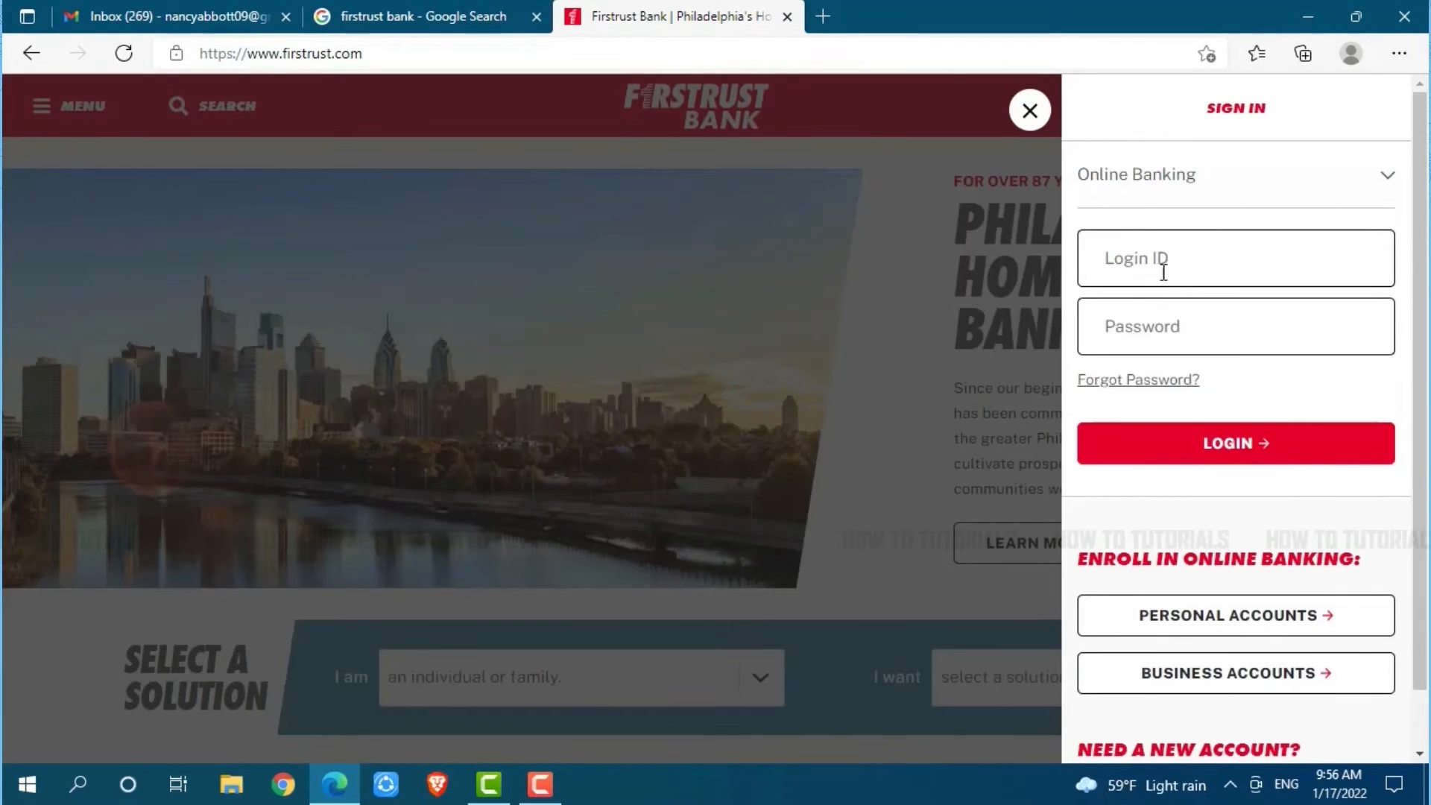
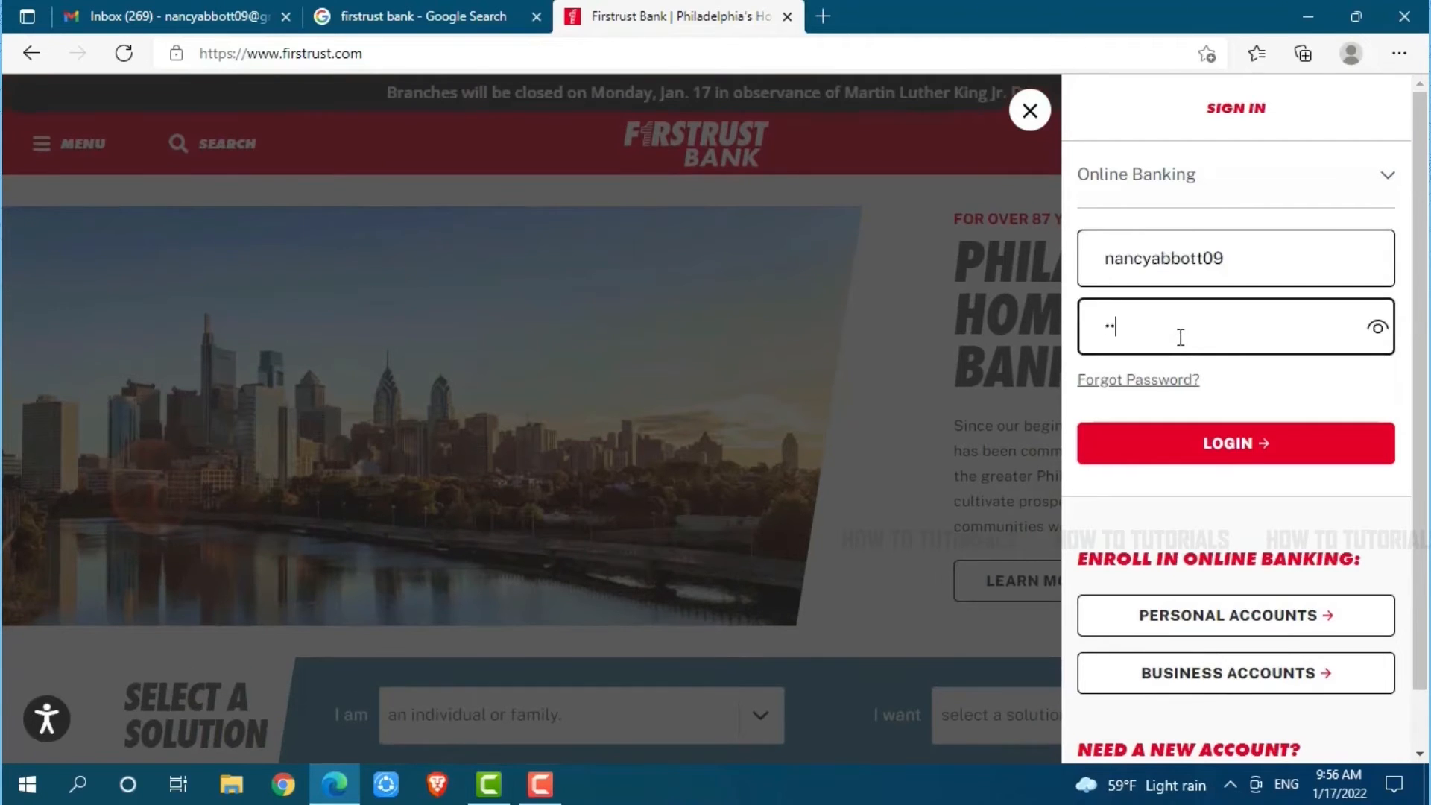
text(password)
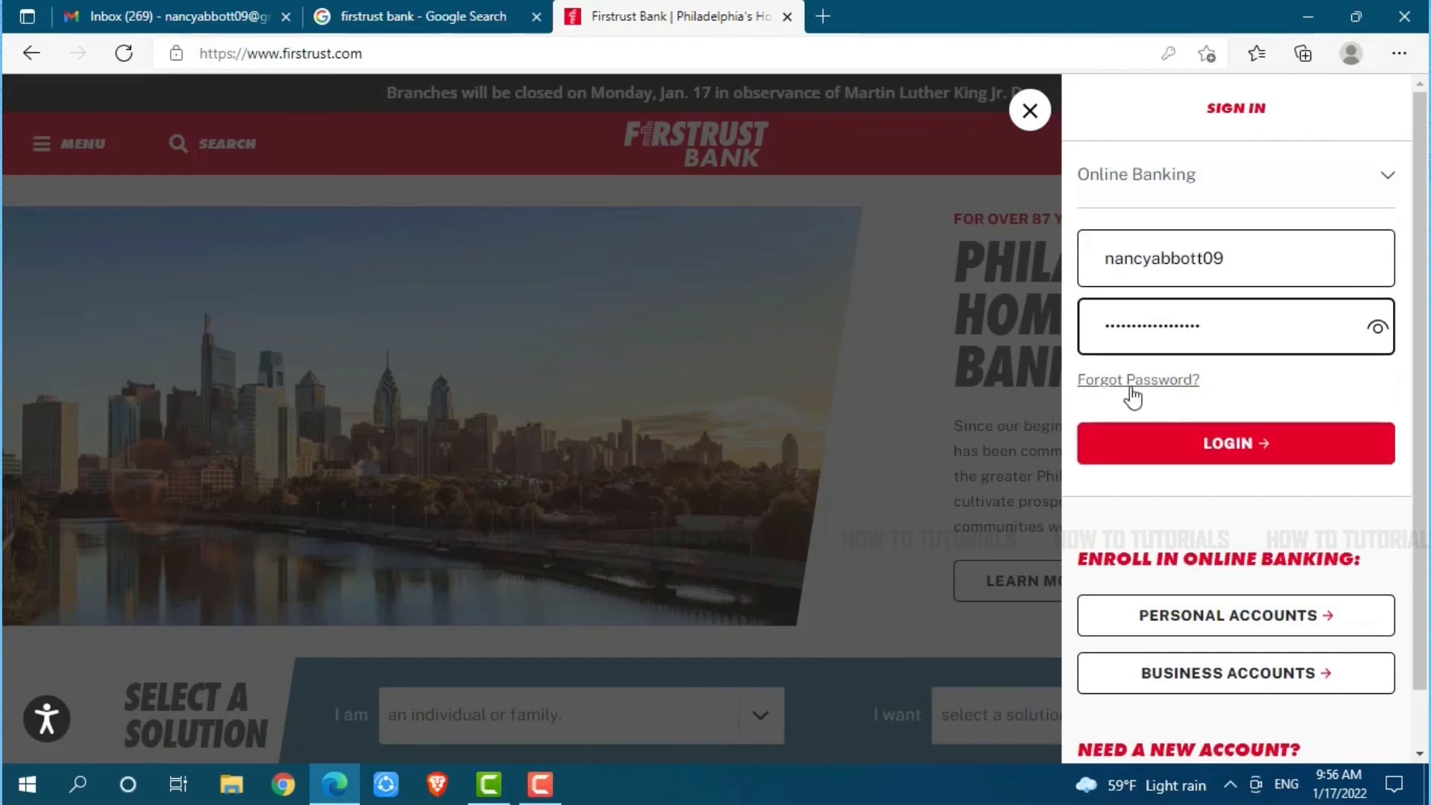
mouse_move(1212, 398)
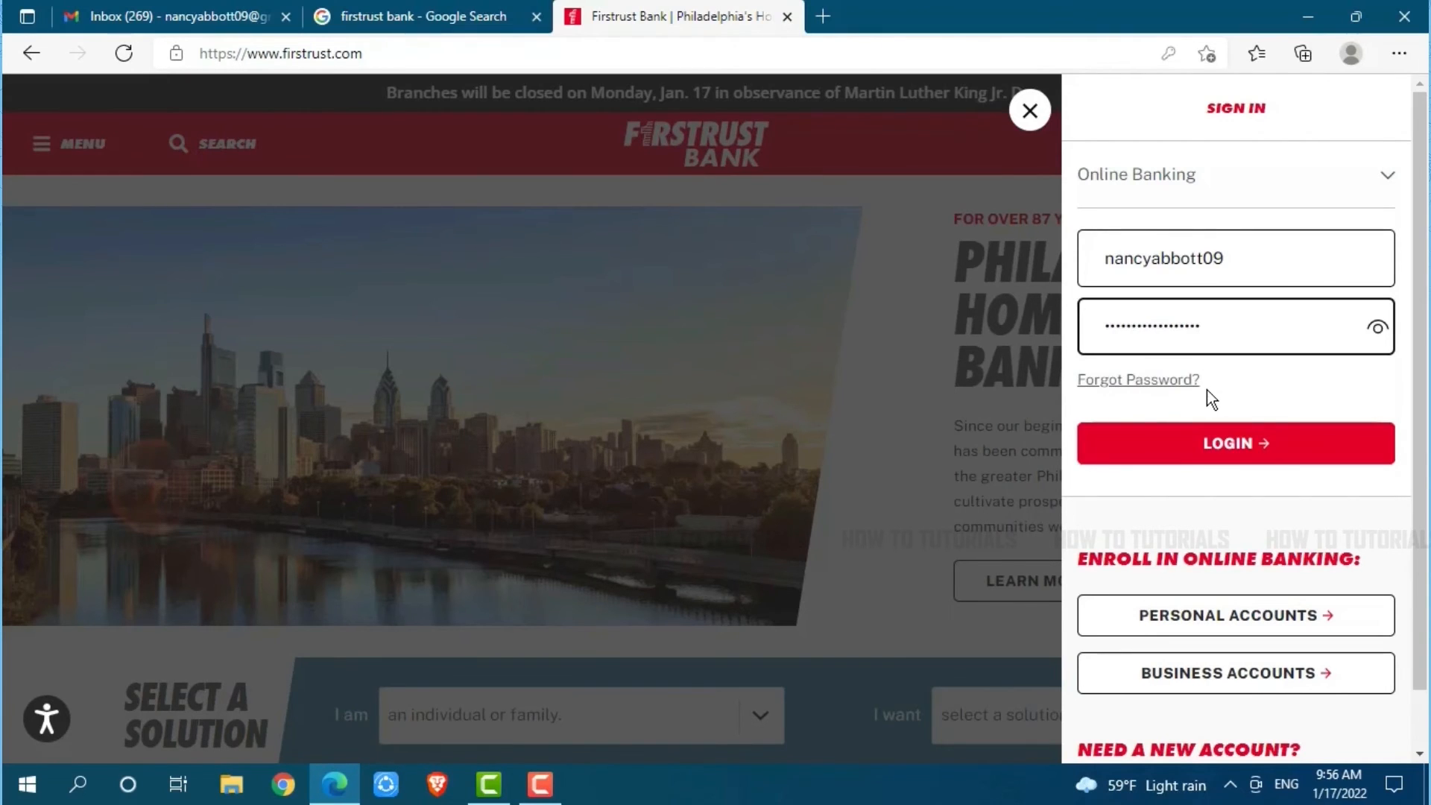